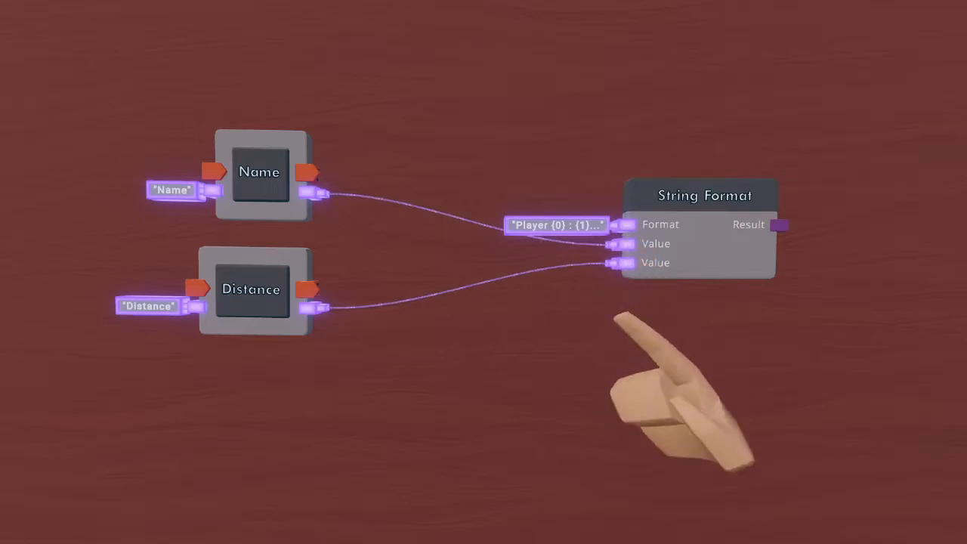
{"action": "mouse_move", "coordinate": [891, 468]}
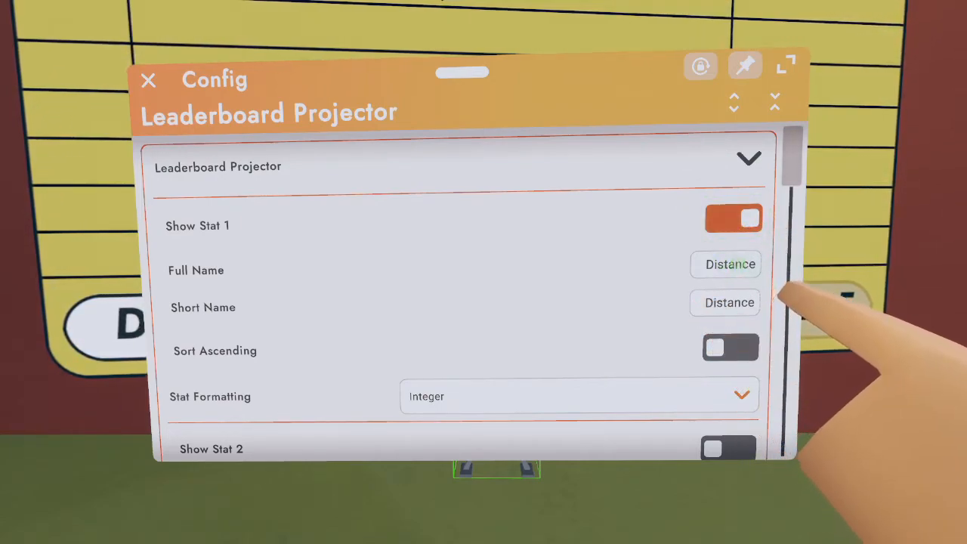
{"action": "mouse_move", "coordinate": [816, 325]}
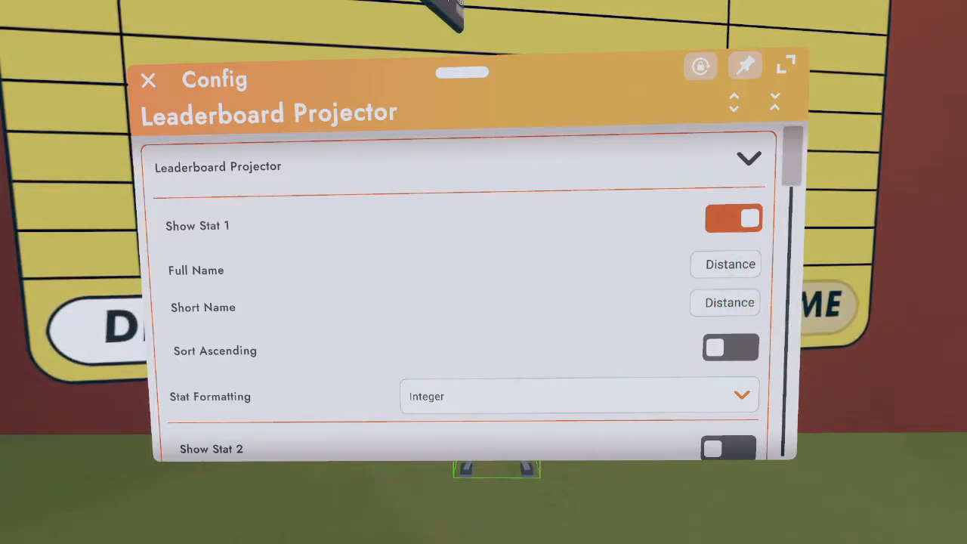
Turn on Show Stat 2 in the Leaderboard Projector, below the Distance stat
{"action": "scroll", "scroll_direction": "down", "scroll_amount": 3}
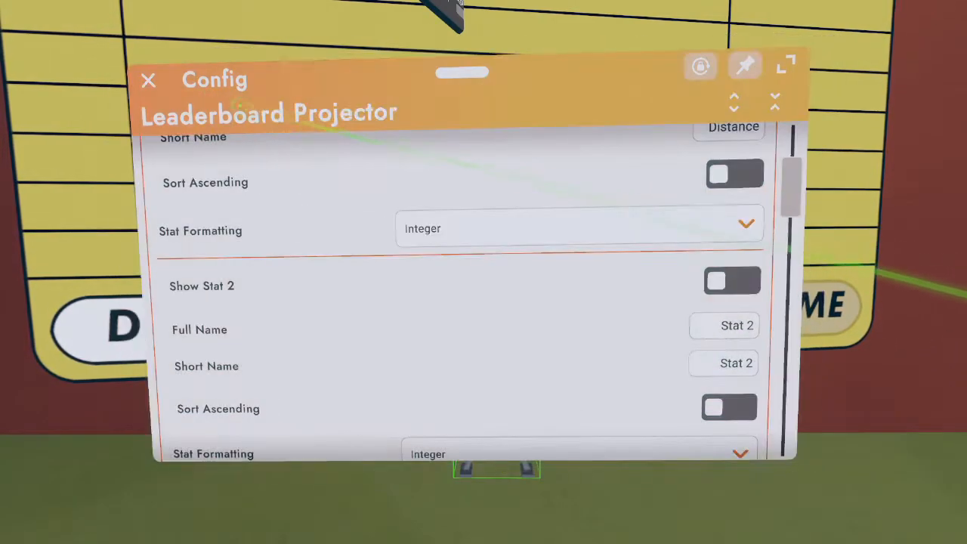
{"action": "left_click", "coordinate": [731, 281]}
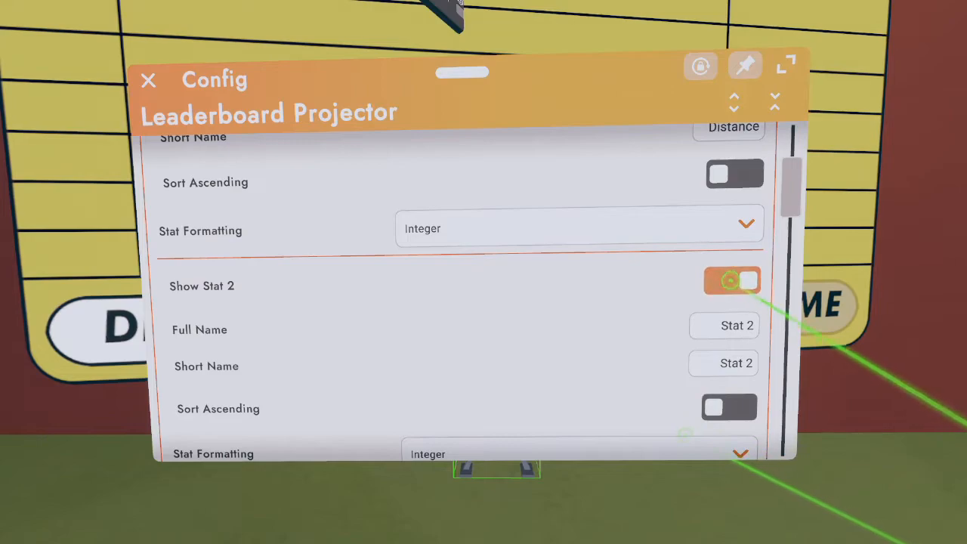
{"action": "scroll", "scroll_direction": "down", "scroll_amount": 3}
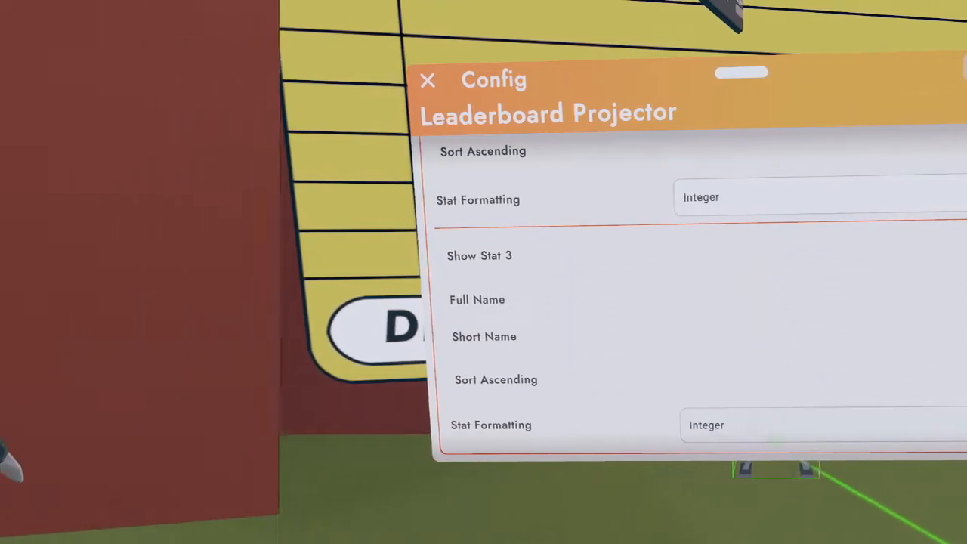
{"action": "left_click", "coordinate": [427, 79]}
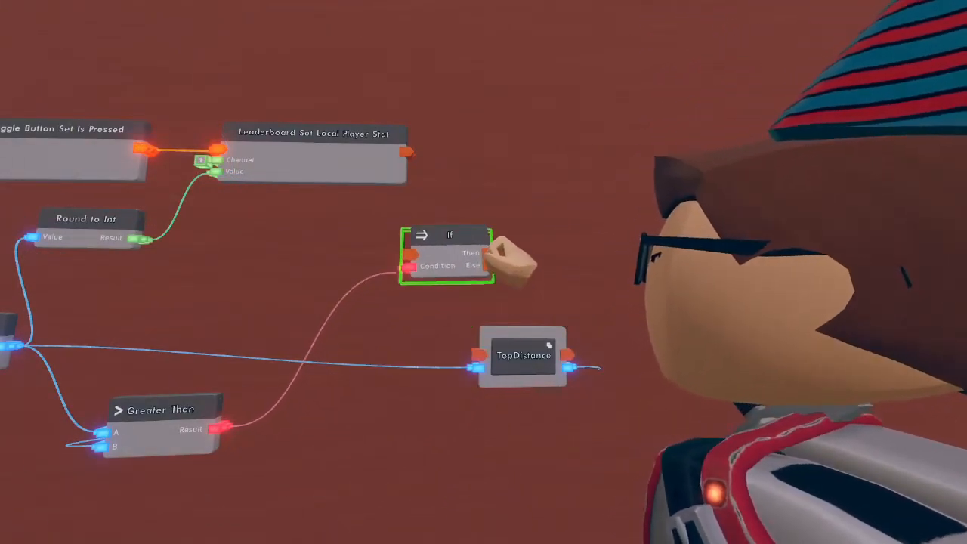
Move the If chip into place beside the TopDistance variable
{"action": "left_click_drag", "start_coordinate": [446, 256], "coordinate": [522, 166]}
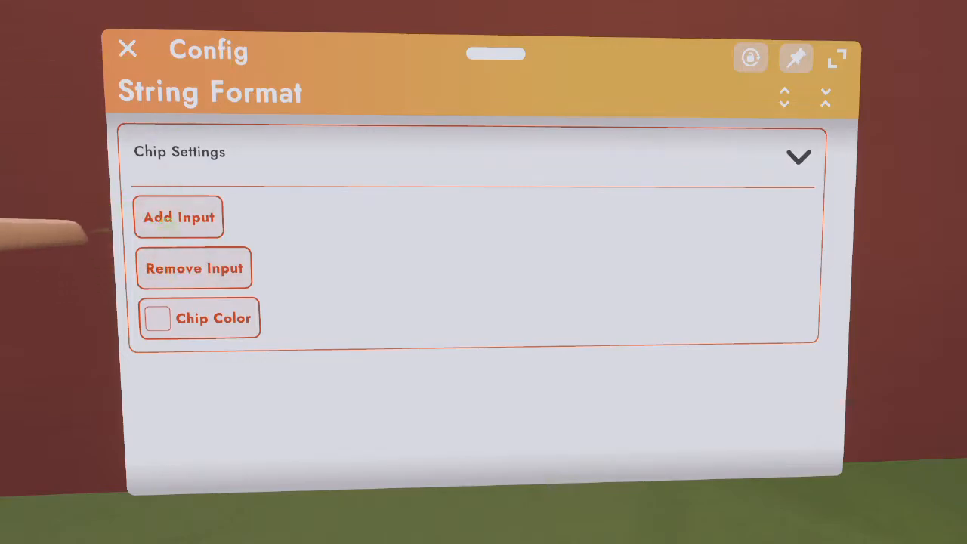
Add a second Value input to the String Format chip
{"action": "left_click", "coordinate": [128, 49]}
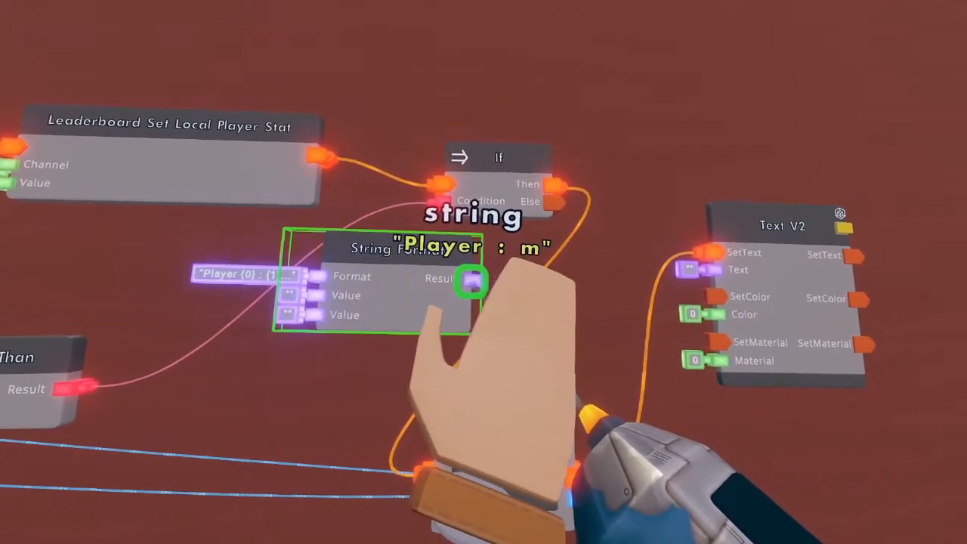
{"action": "mouse_move", "coordinate": [472, 283]}
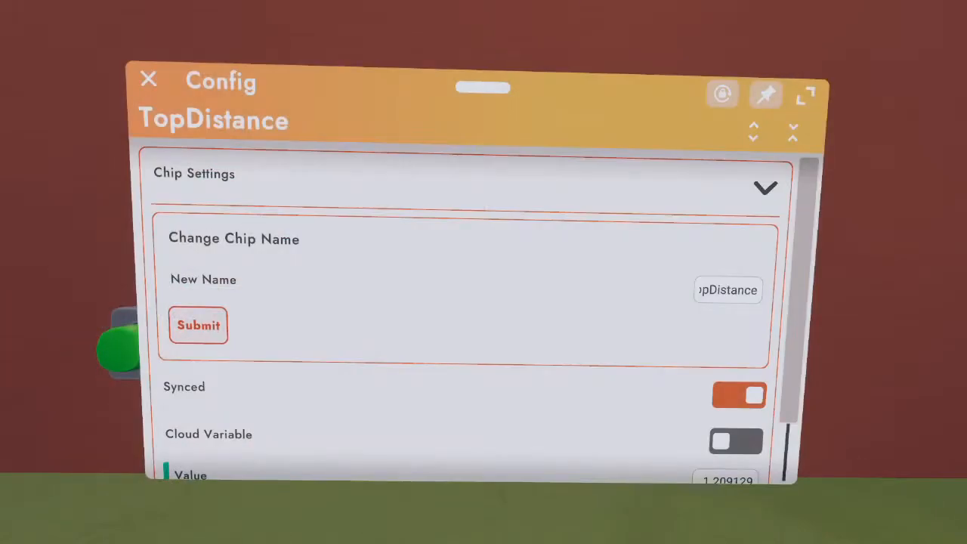
Toggle Synced off and back on for TopDistance, leaving Cloud Variable off
{"action": "left_click", "coordinate": [739, 395]}
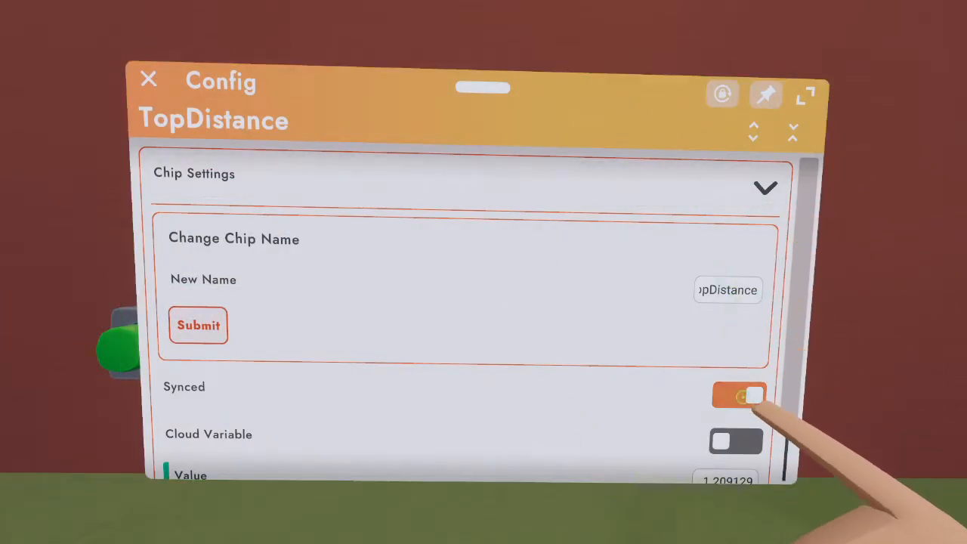
{"action": "left_click", "coordinate": [739, 395]}
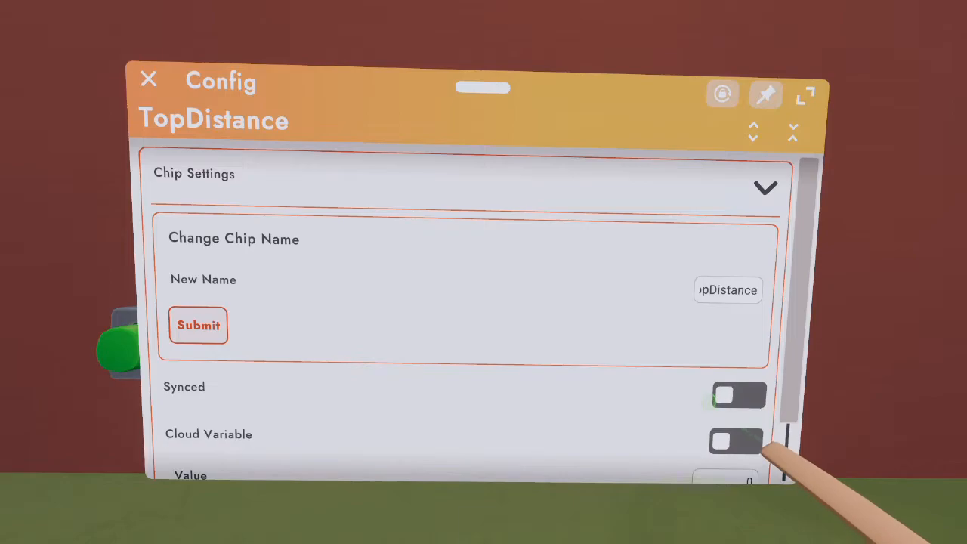
{"action": "left_click", "coordinate": [740, 395]}
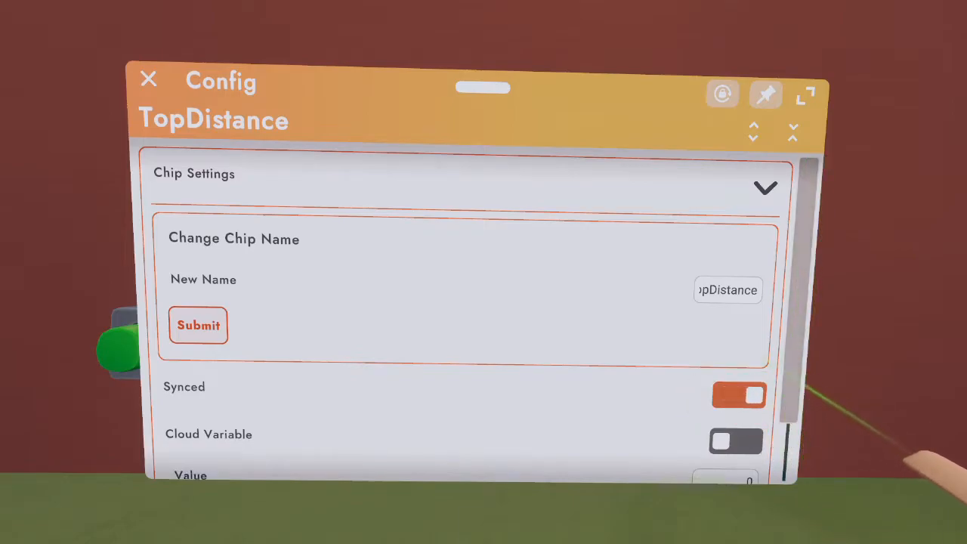